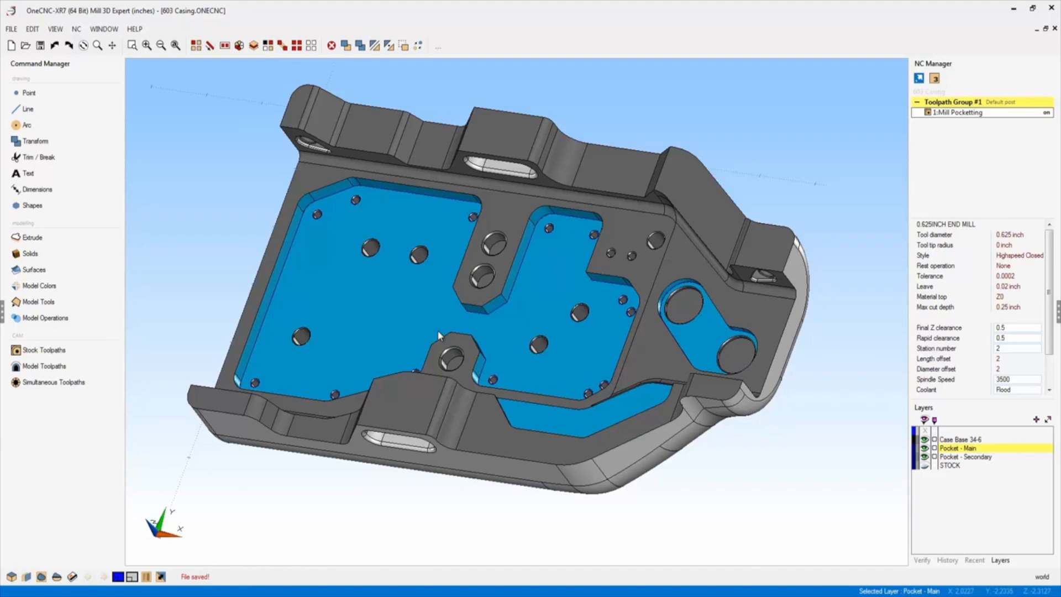
mouse_move(328, 174)
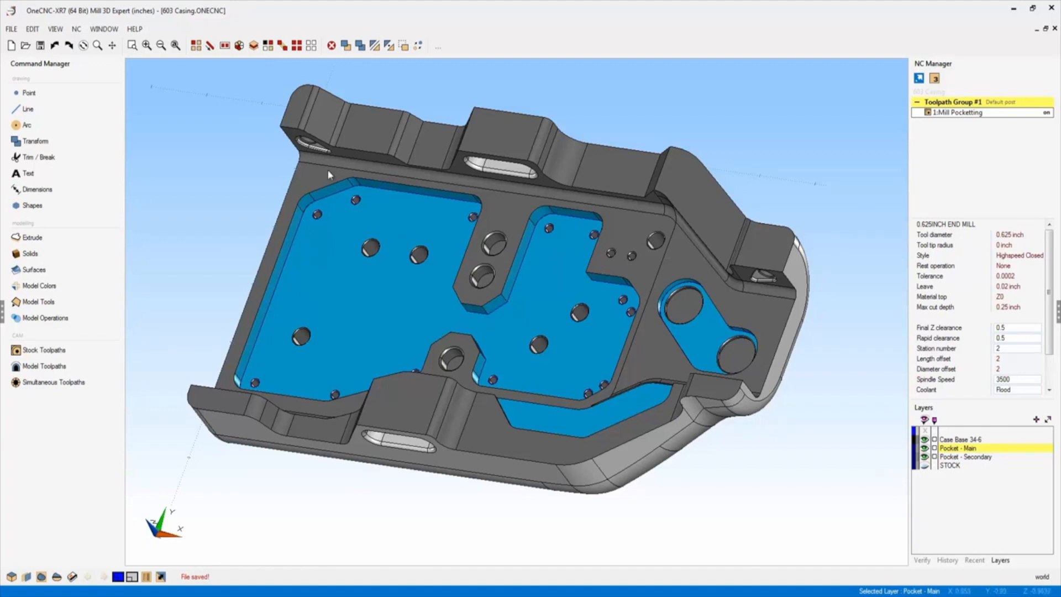
- Browse the program properties' folder paths, text fonts and language pages, then close them
click(10, 29)
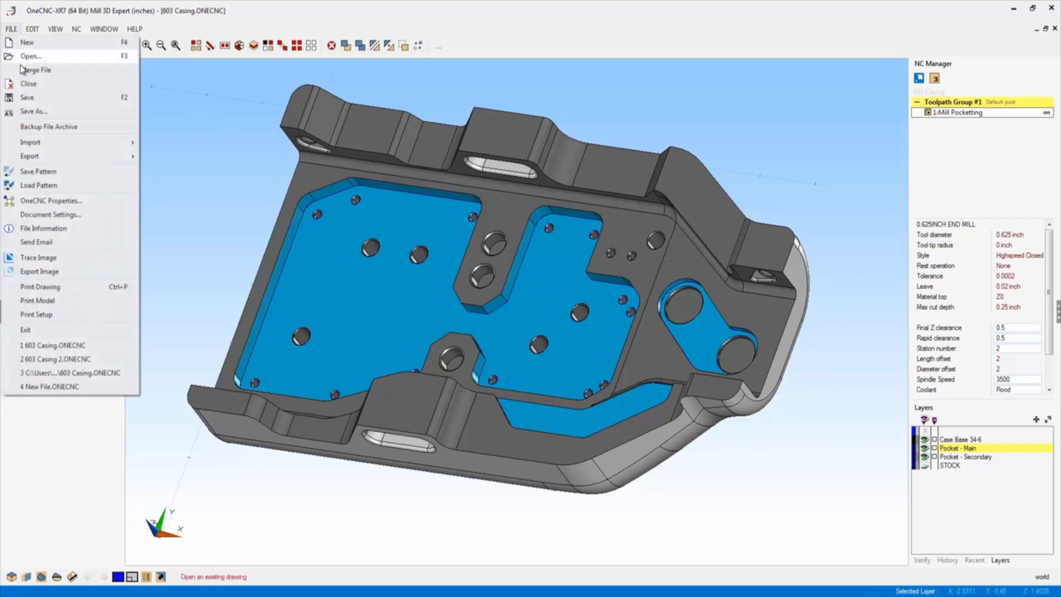
mouse_move(40, 204)
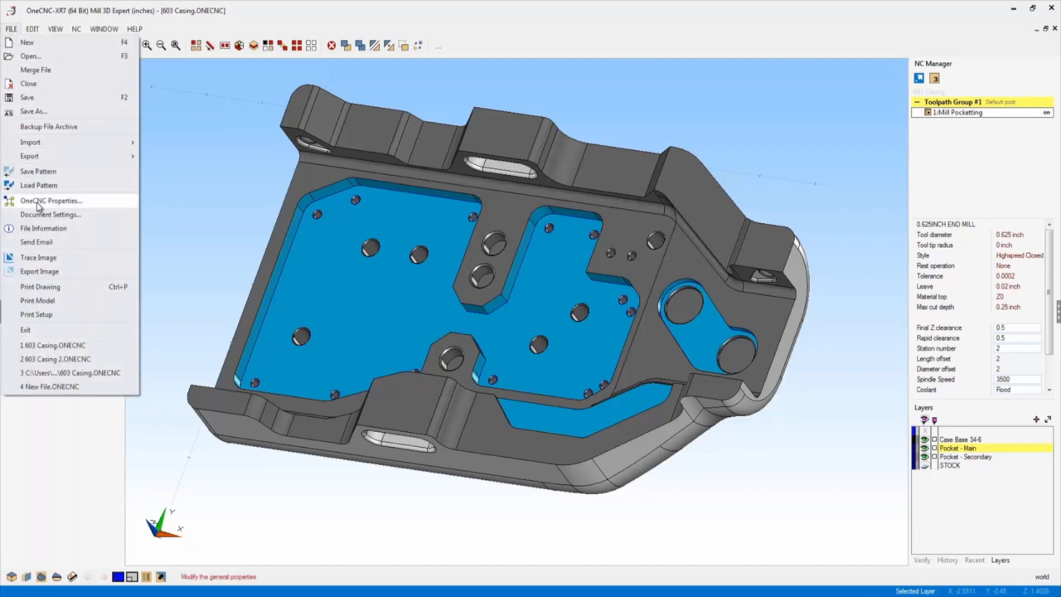
click(52, 201)
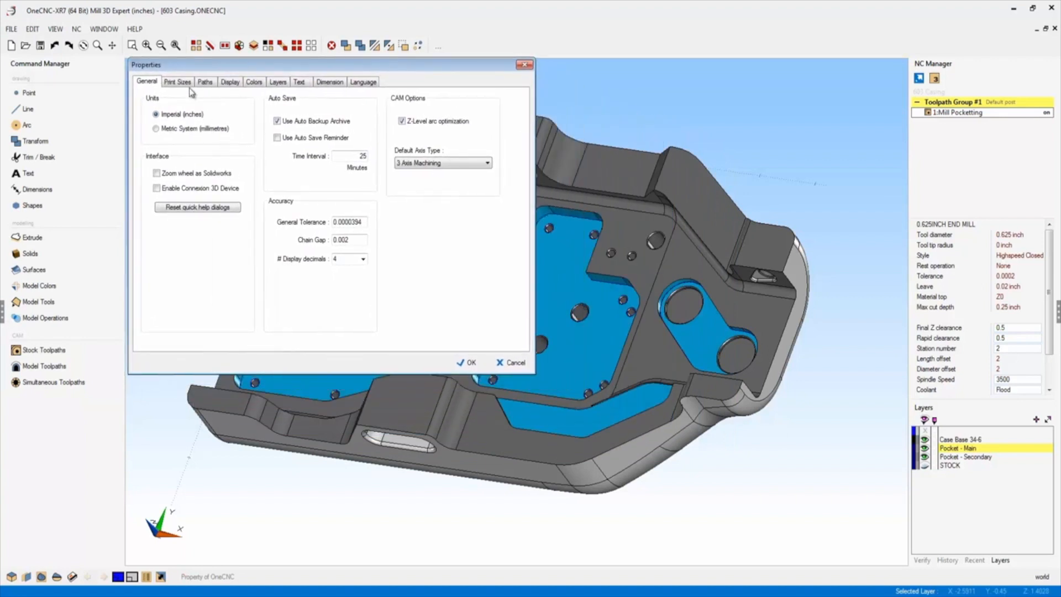
click(230, 81)
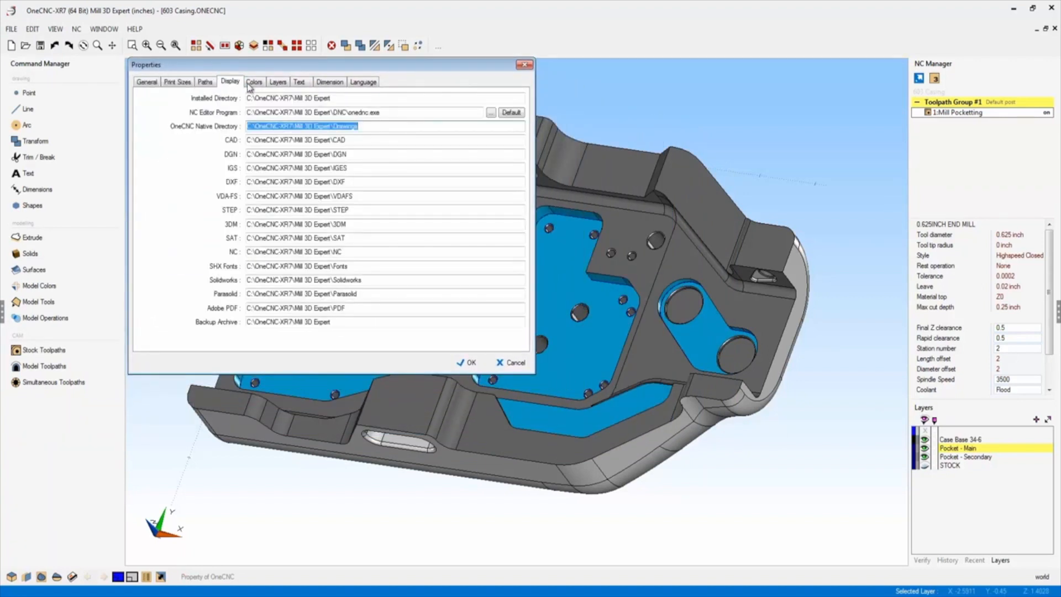
click(299, 82)
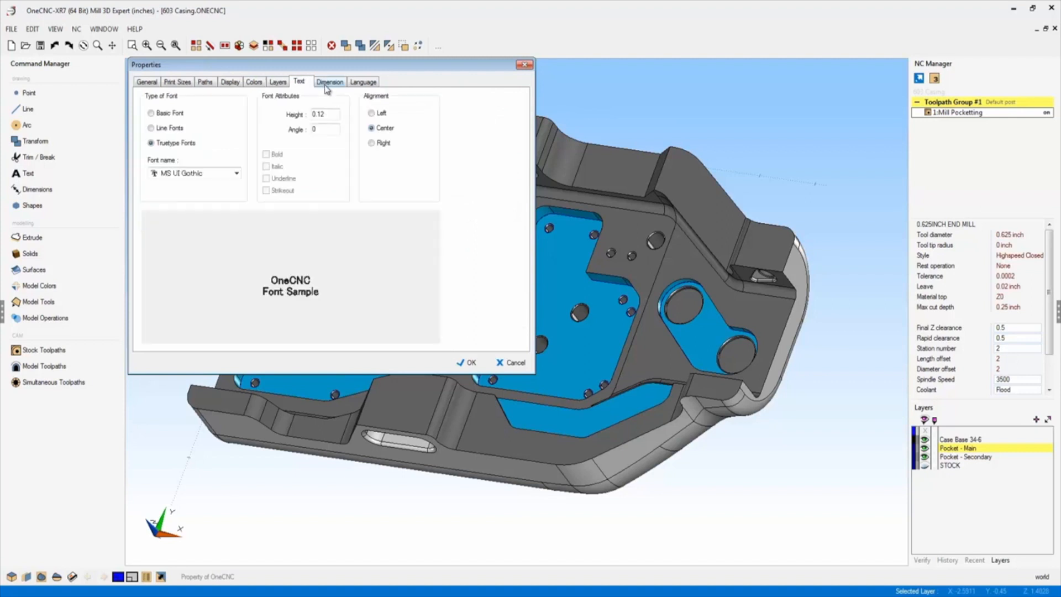
click(362, 81)
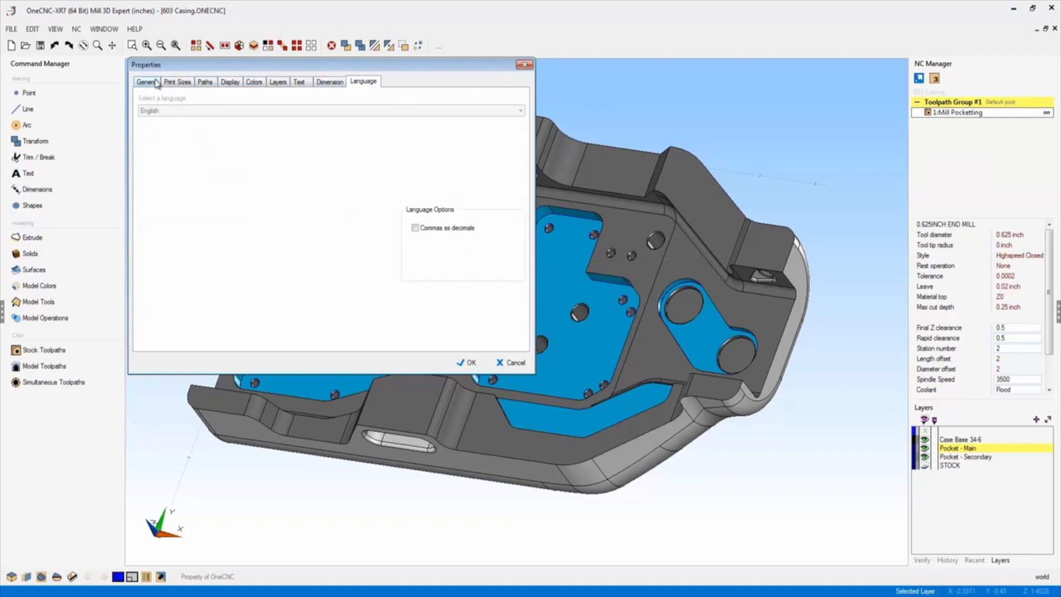
click(146, 82)
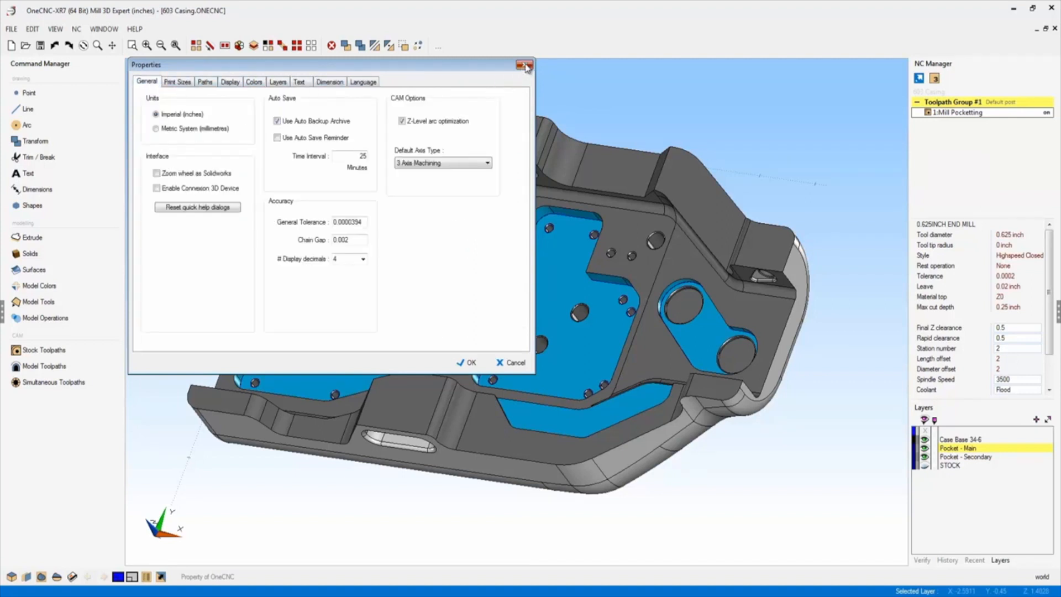
click(523, 63)
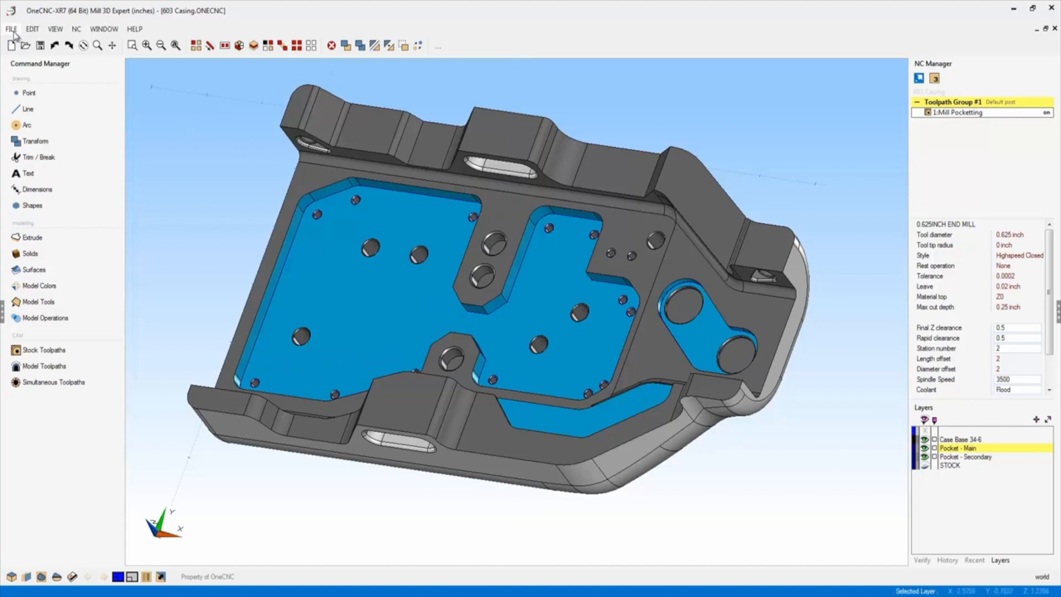
- Open the casing project's Document Settings on the Dimension page
click(11, 29)
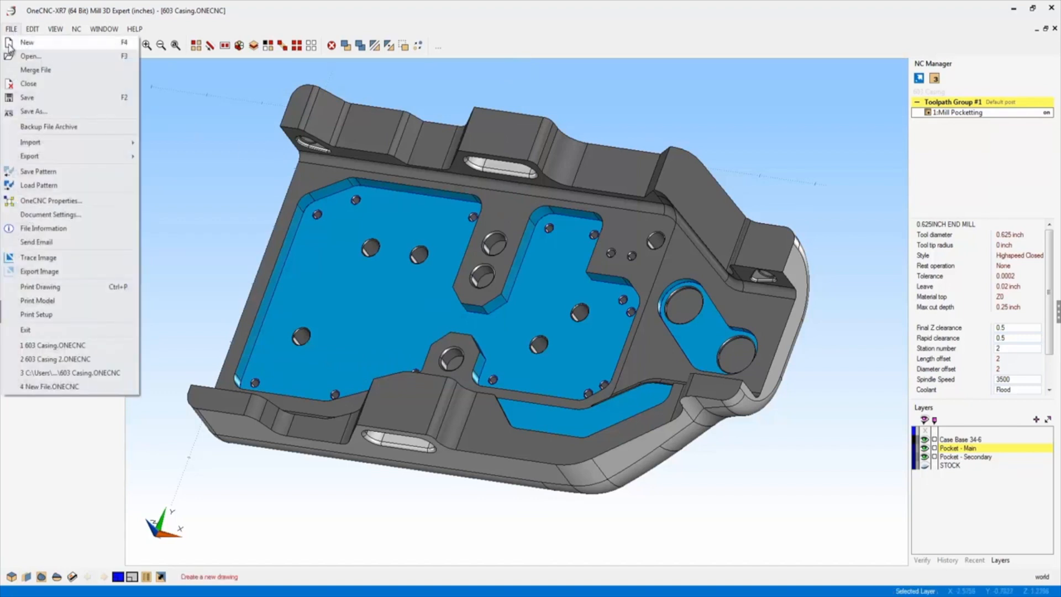
mouse_move(46, 215)
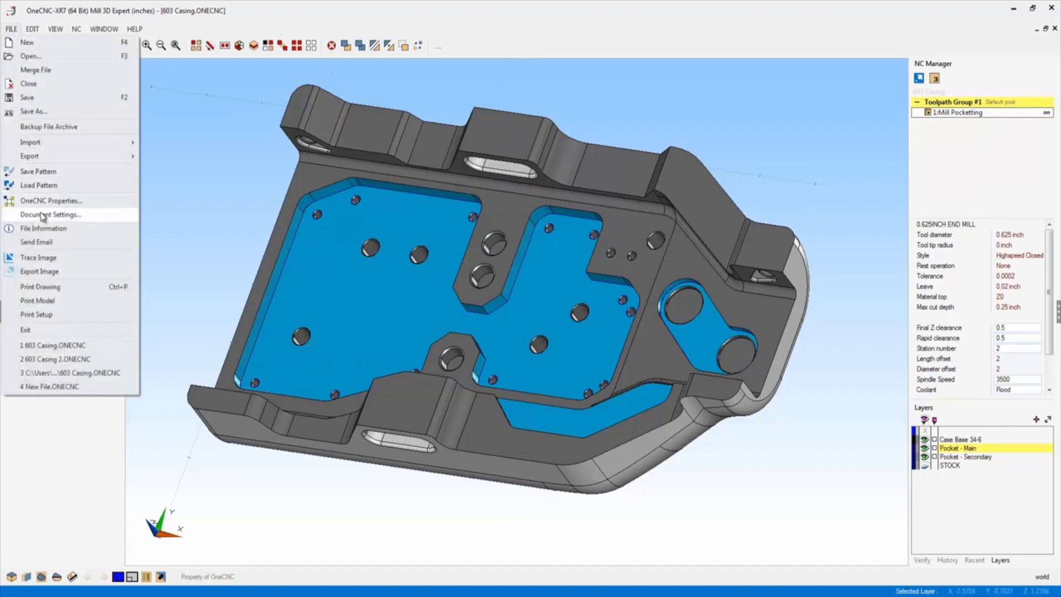
click(52, 214)
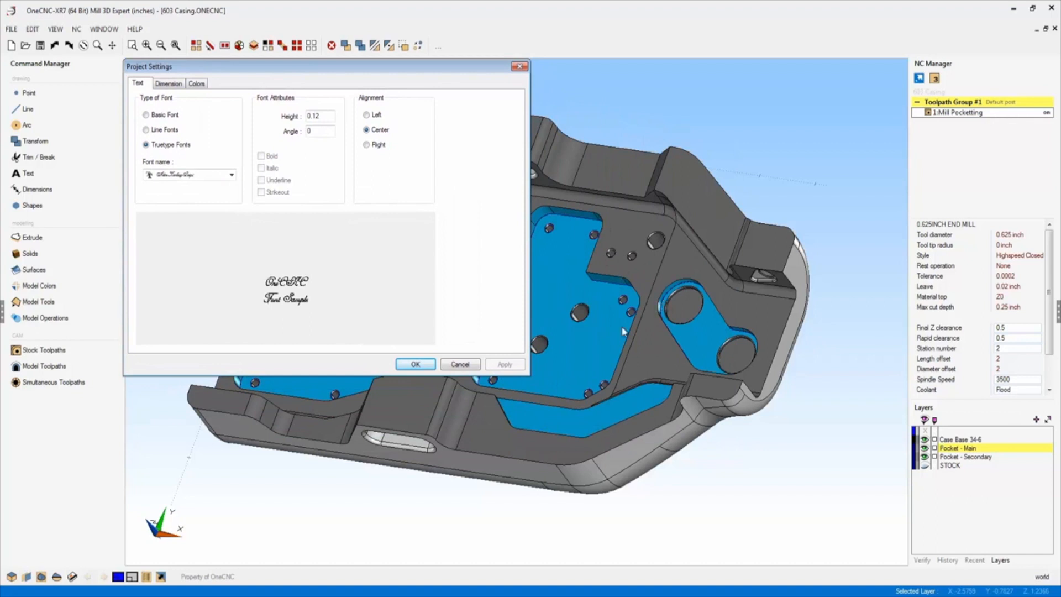
mouse_move(684, 322)
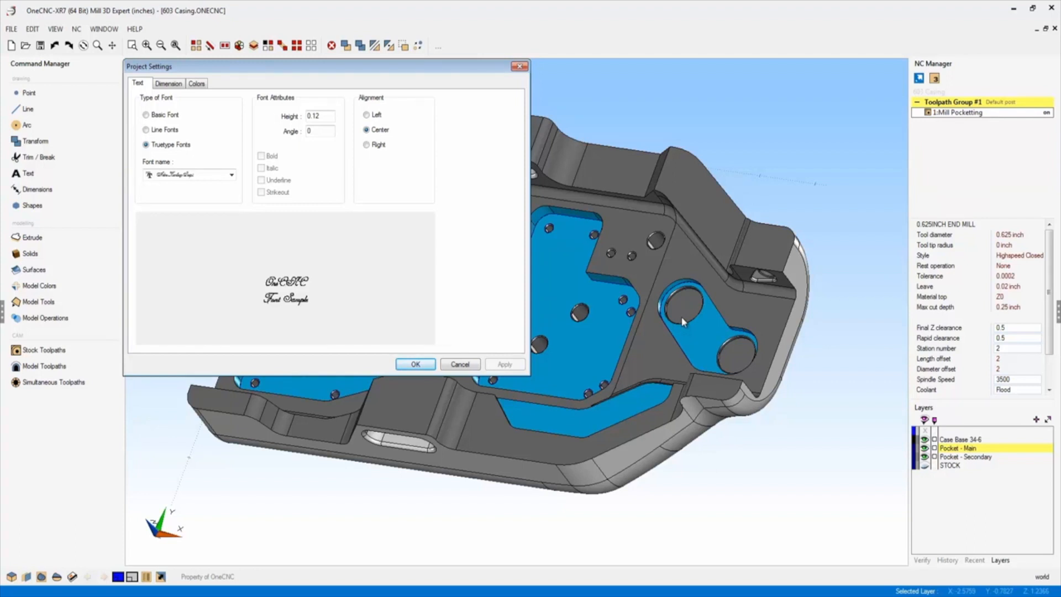
mouse_move(191, 161)
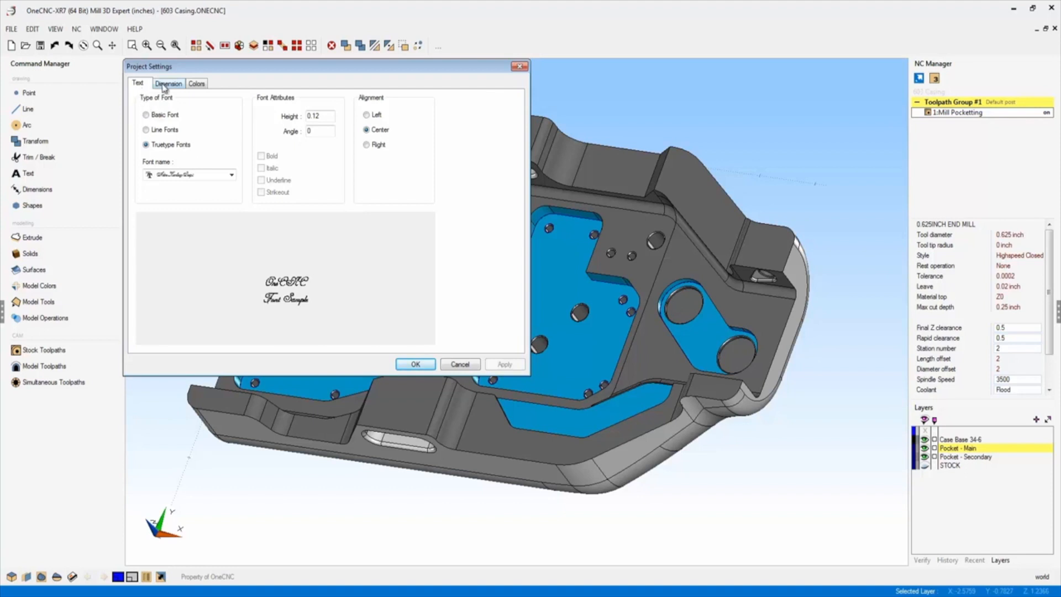
click(168, 83)
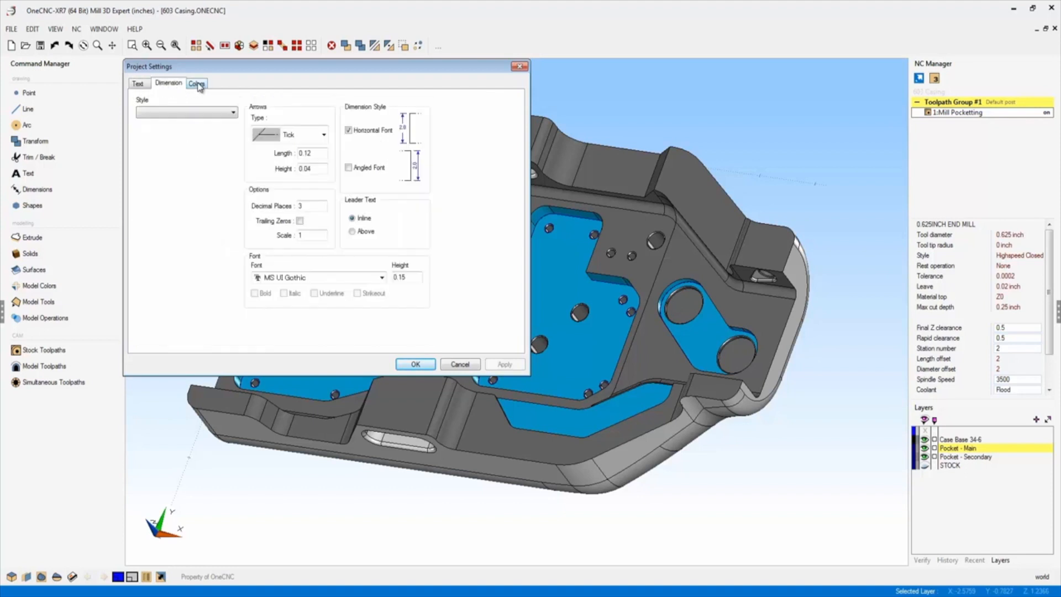
- View the project colour settings, then return to the Dimension page
click(196, 83)
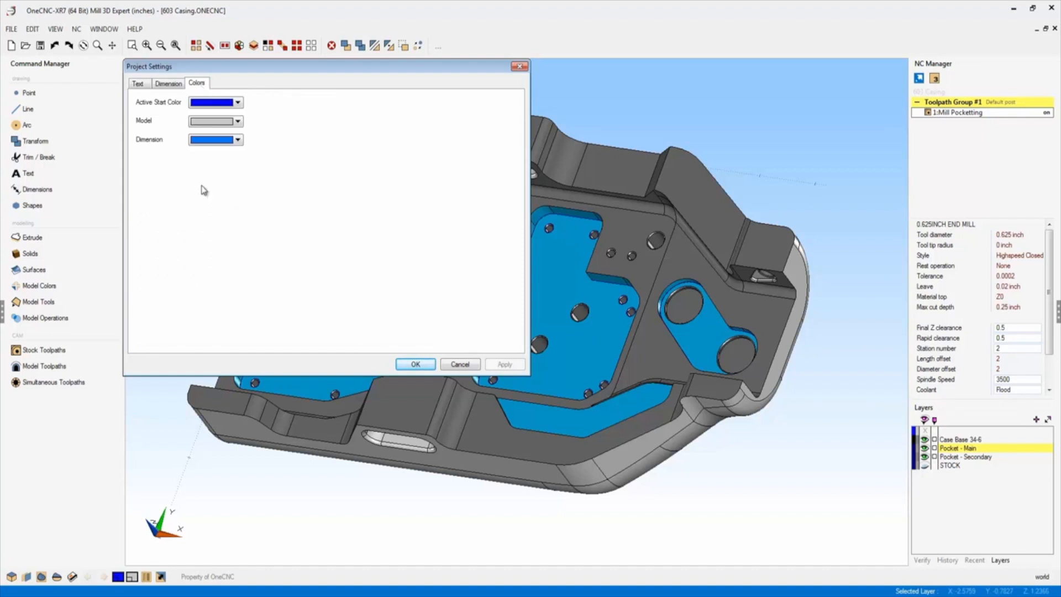
click(168, 83)
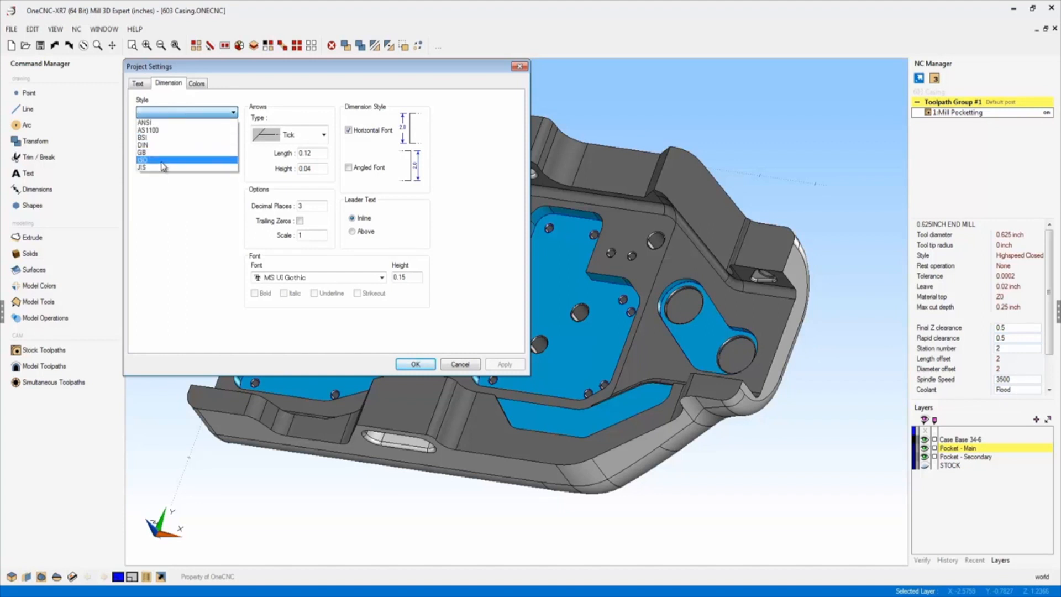
- Choose the ISO dimension standard and set the arrowhead type to Filled
click(146, 159)
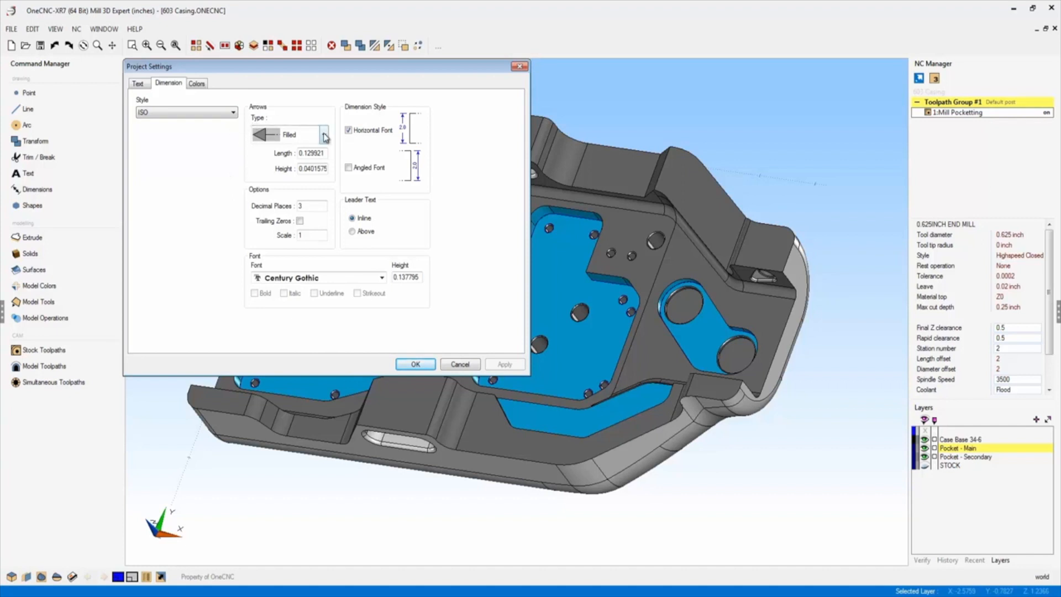
click(323, 134)
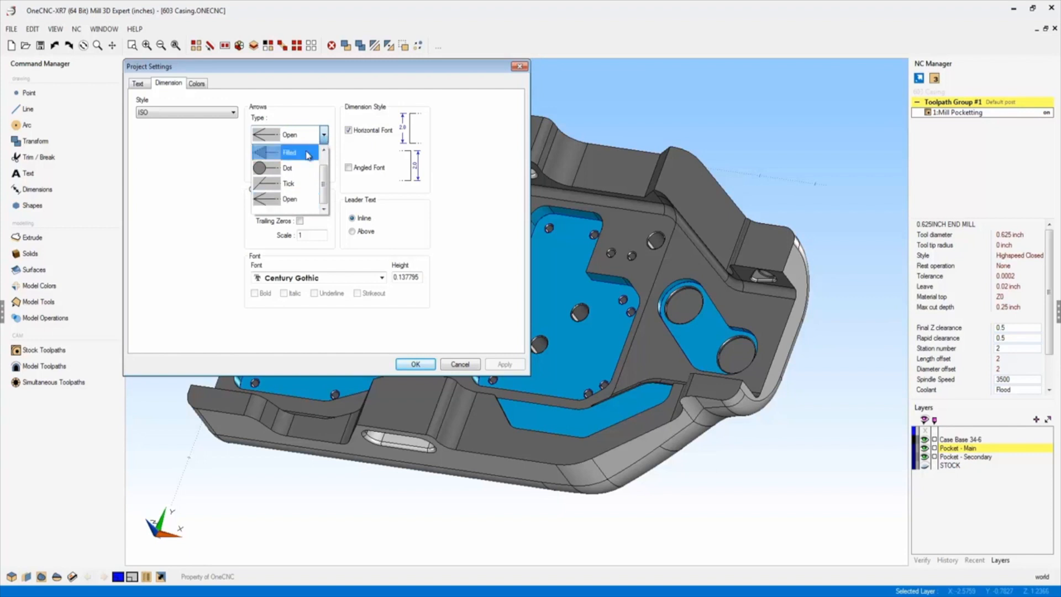
click(290, 152)
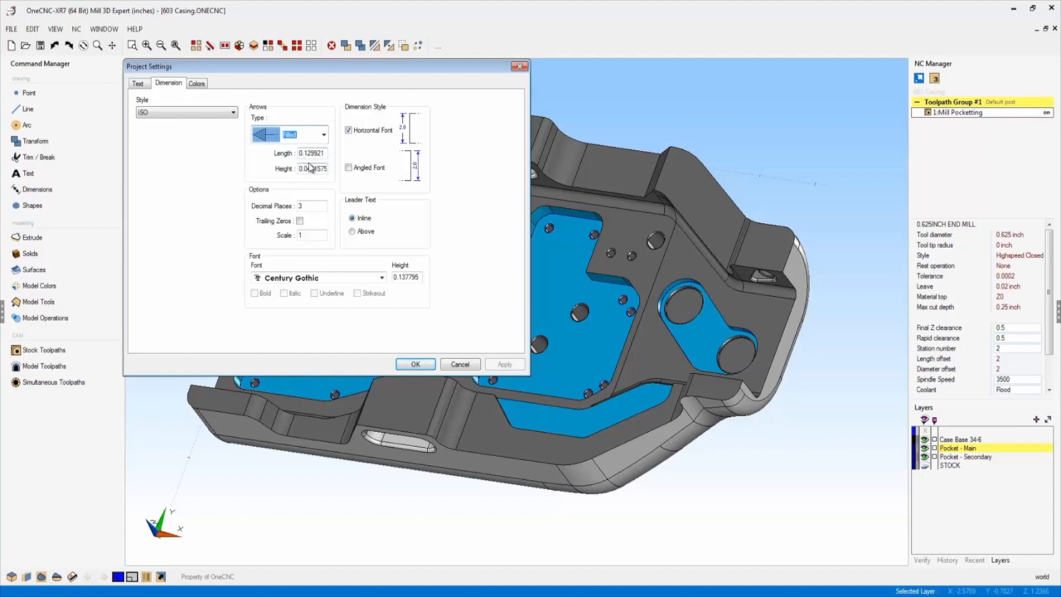
- Review the Colors, Text and Dimension pages, then cancel Project Settings
click(197, 83)
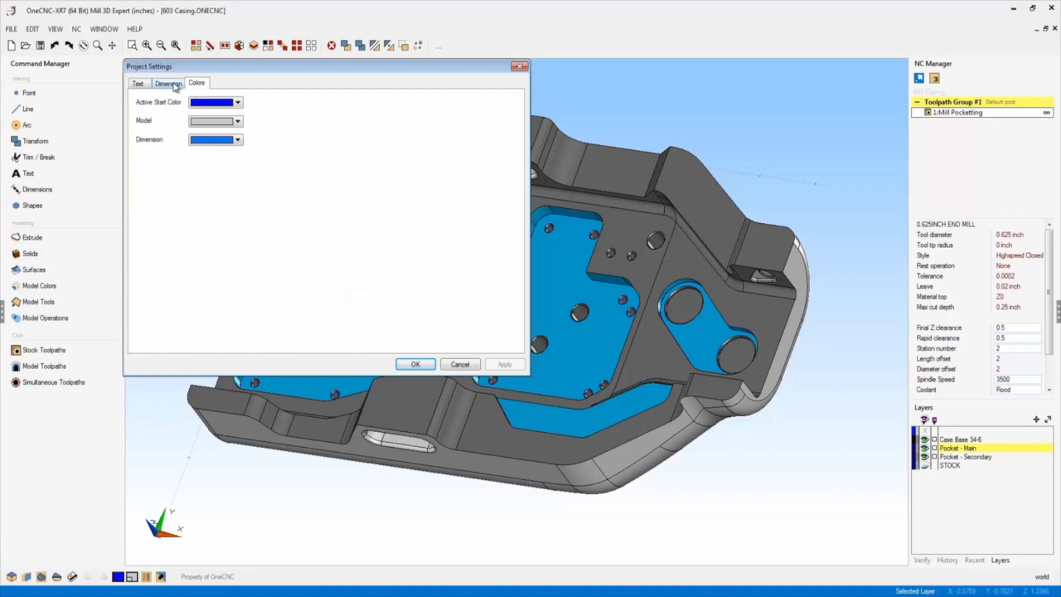
click(140, 83)
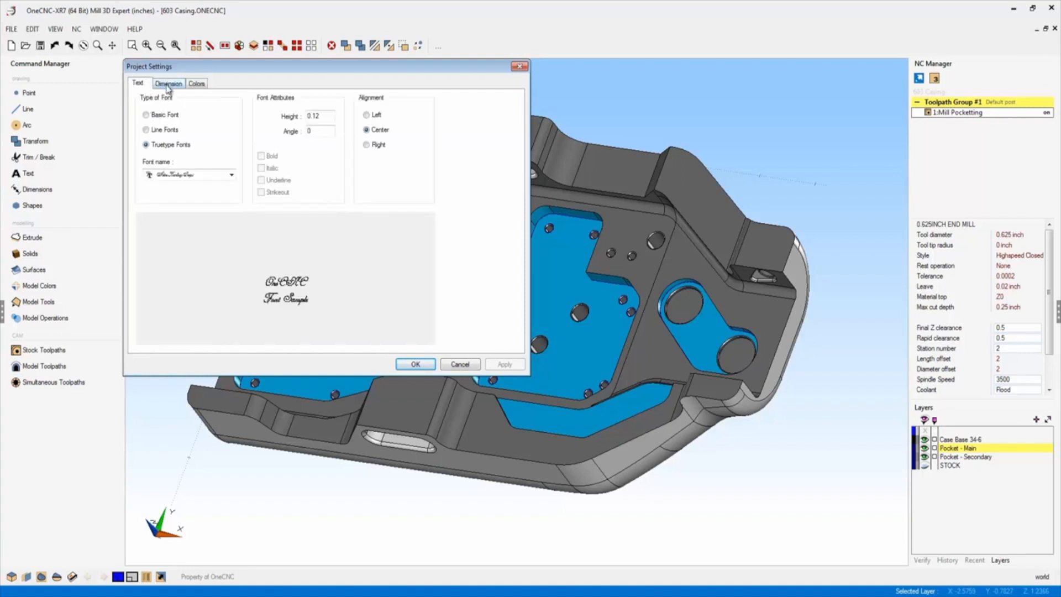
click(168, 84)
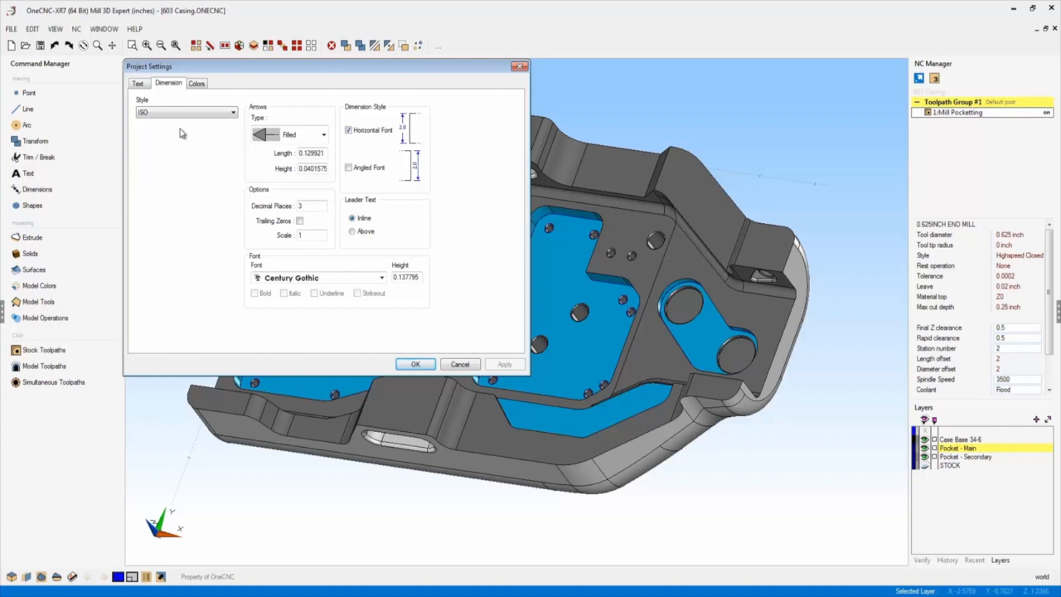
mouse_move(460, 364)
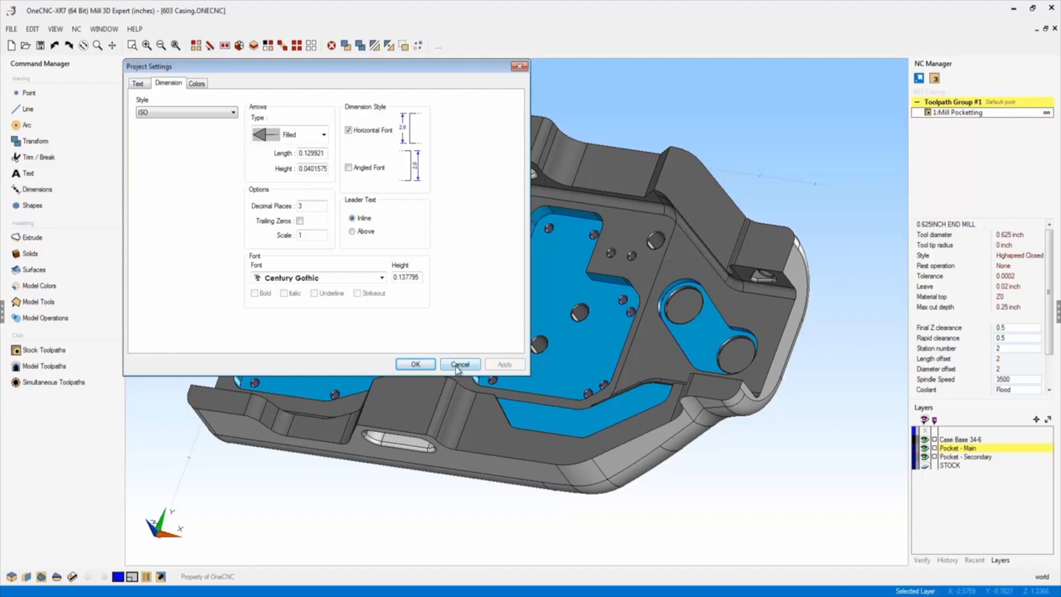
click(459, 363)
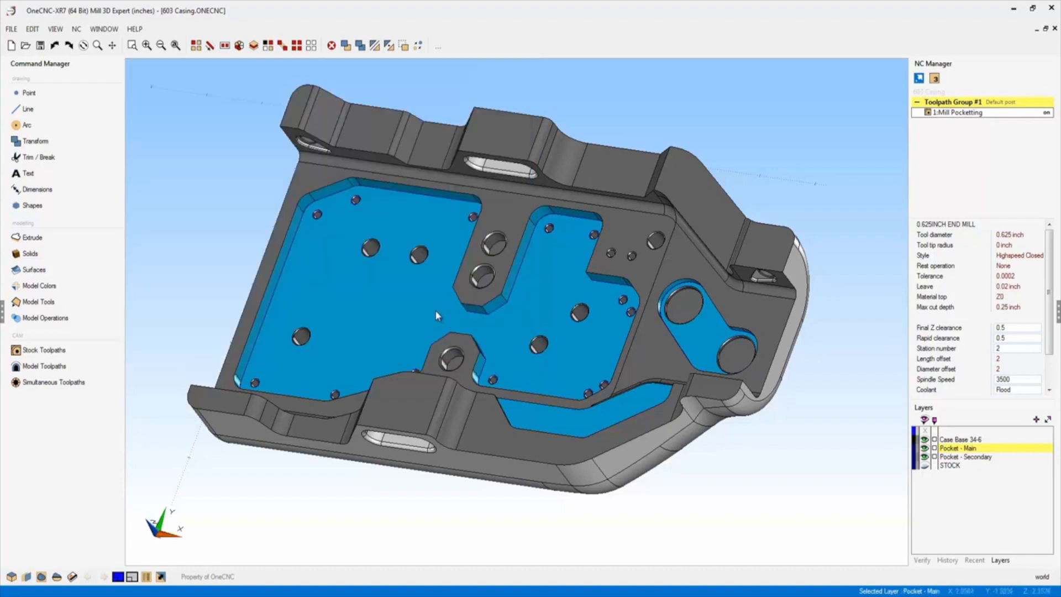